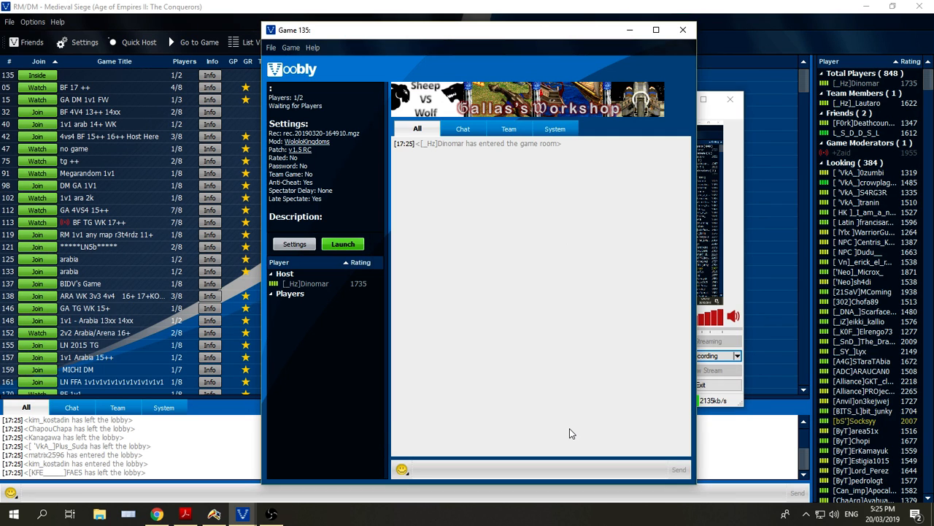
Step: Launch the hosted game and wait for 'The Game Has Been Started' notice
{"action": "left_click", "coordinate": [342, 243]}
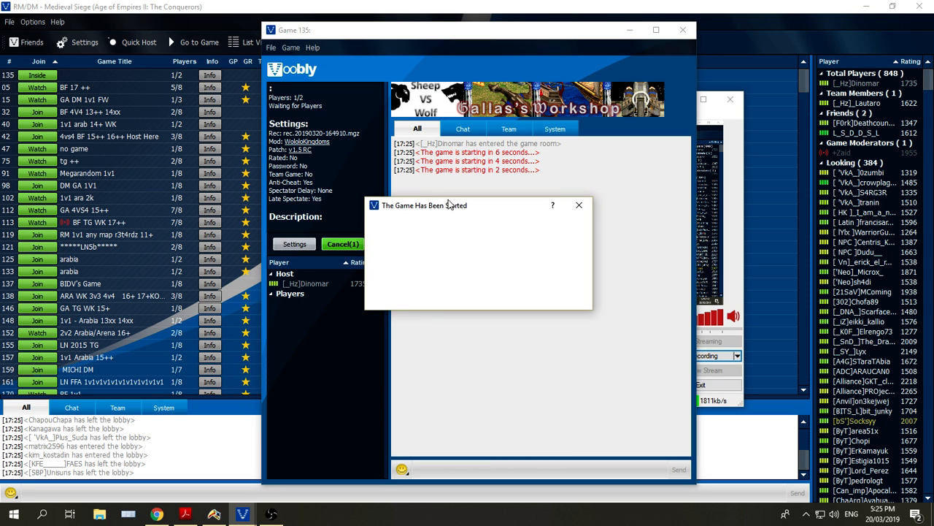
{"action": "left_click", "coordinate": [579, 205]}
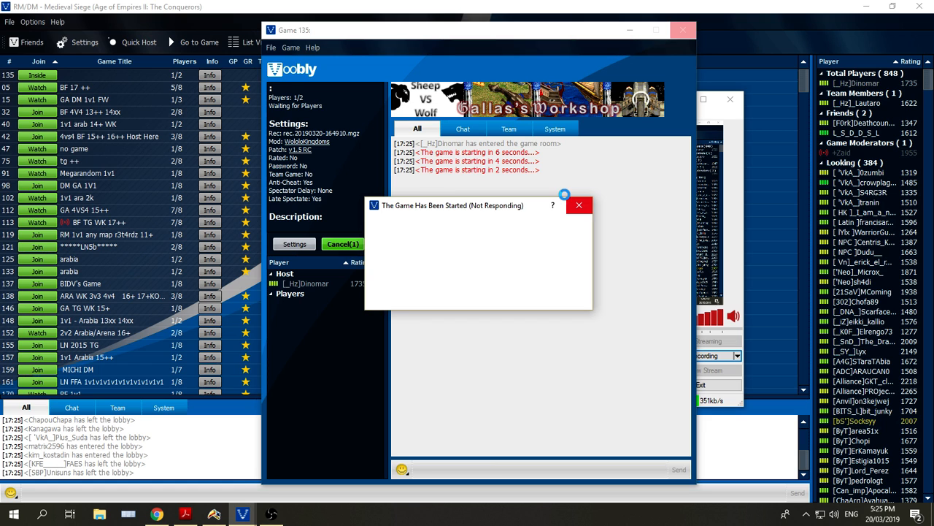
{"action": "mouse_move", "coordinate": [557, 209]}
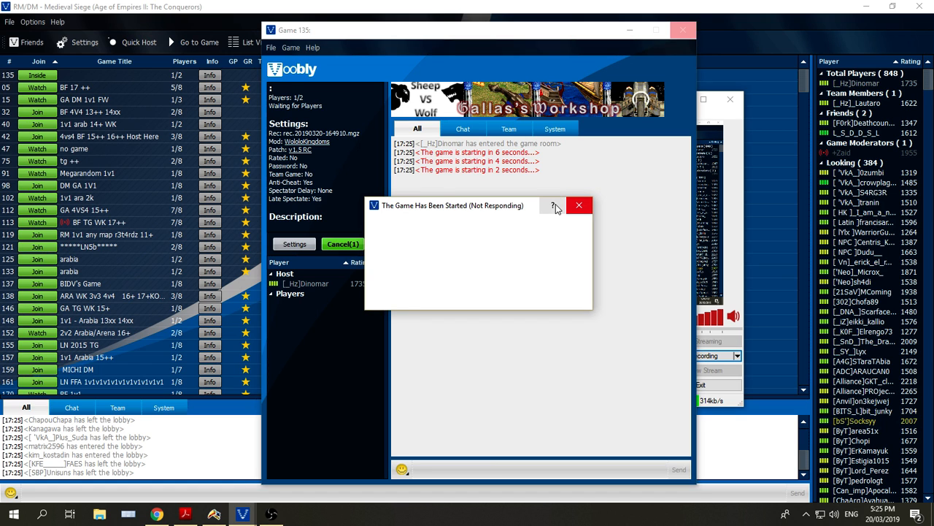
{"action": "mouse_move", "coordinate": [554, 205]}
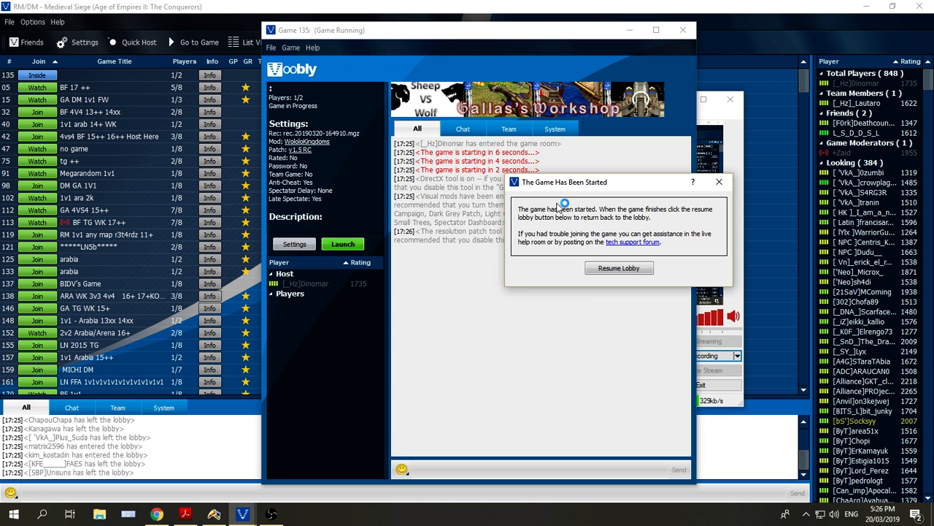
{"action": "mouse_move", "coordinate": [558, 207]}
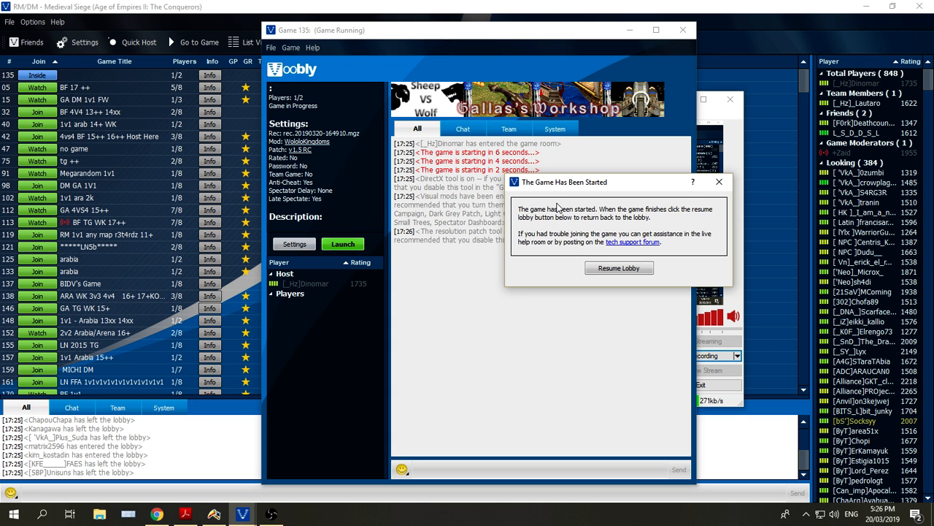
Step: Dismiss the start notice and let the match load into the Dark Age town
{"action": "left_click", "coordinate": [343, 243]}
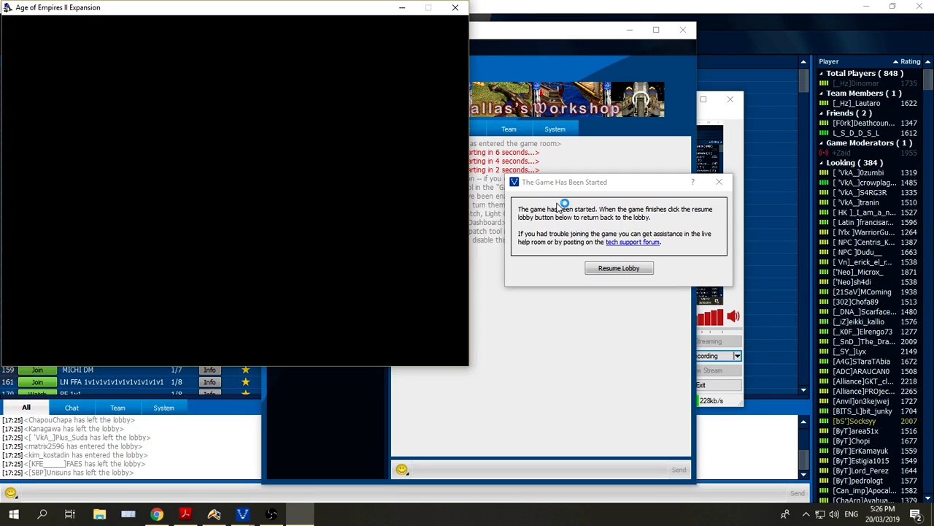
{"action": "left_click", "coordinate": [618, 268]}
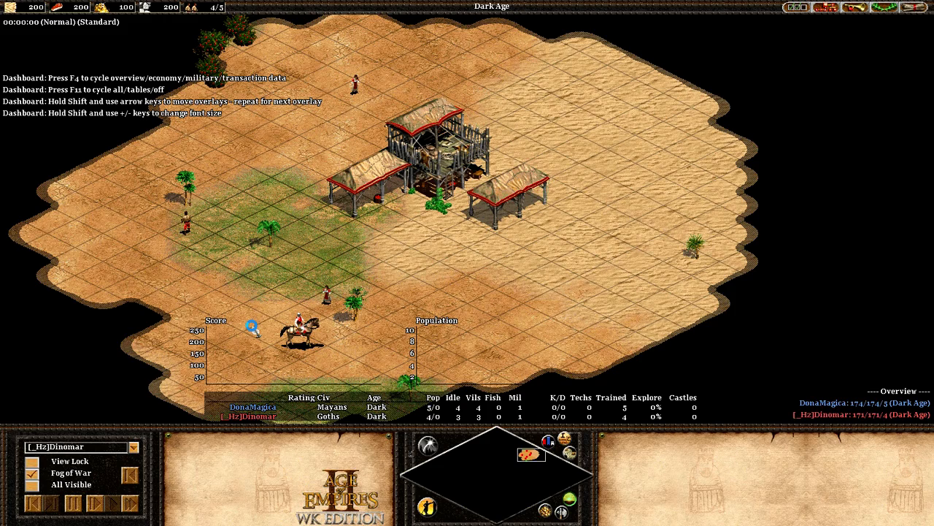
{"action": "left_click", "coordinate": [34, 472]}
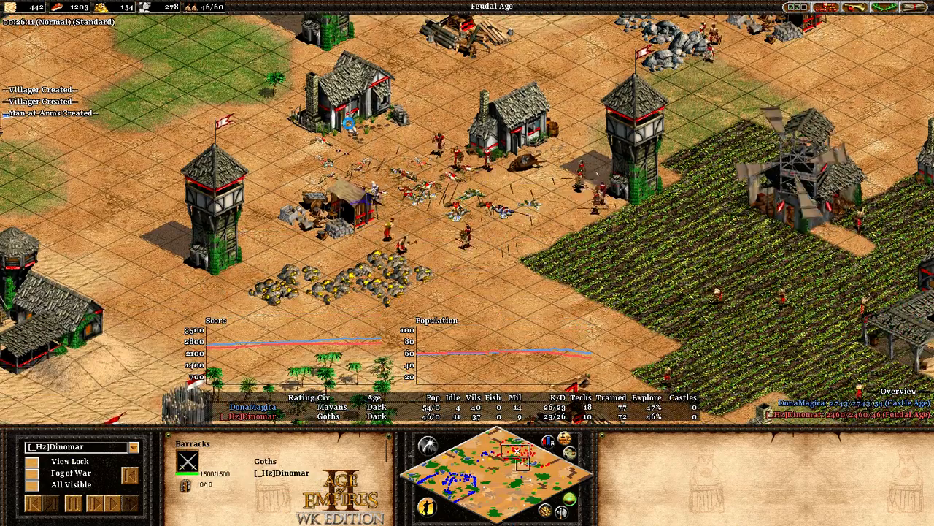
Step: Select the Town Center to check its Castle Age research as the replay runs
{"action": "left_click", "coordinate": [485, 464]}
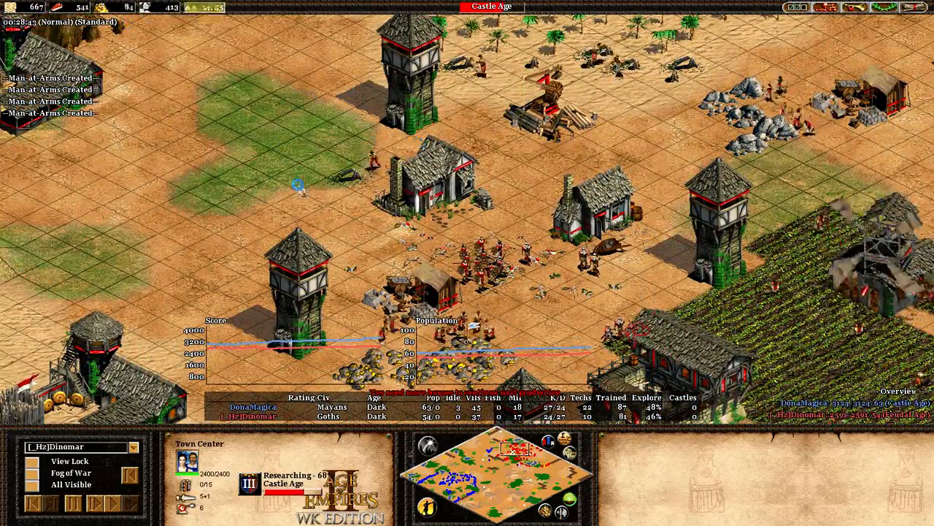
{"action": "left_click", "coordinate": [412, 200]}
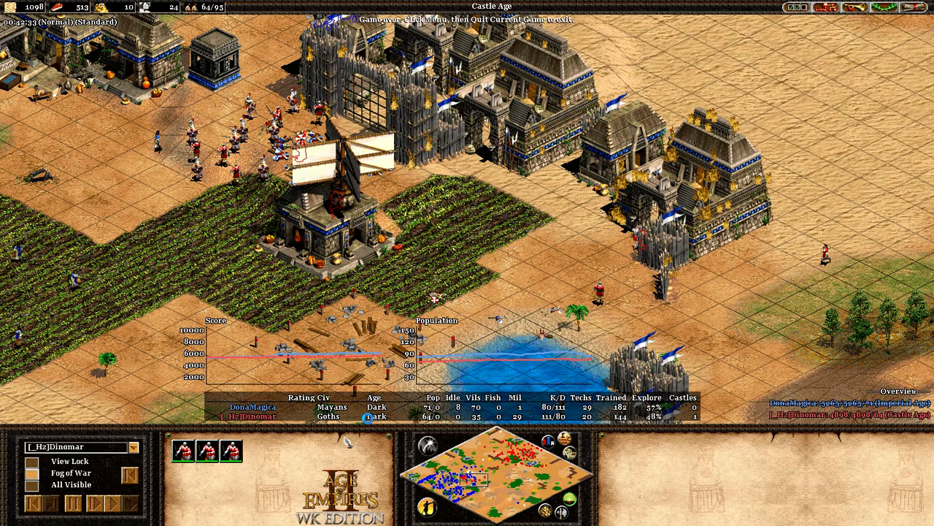
Step: Quit the finished match to reach the military Achievements screen
{"action": "scroll", "scroll_direction": "down", "scroll_amount": 3}
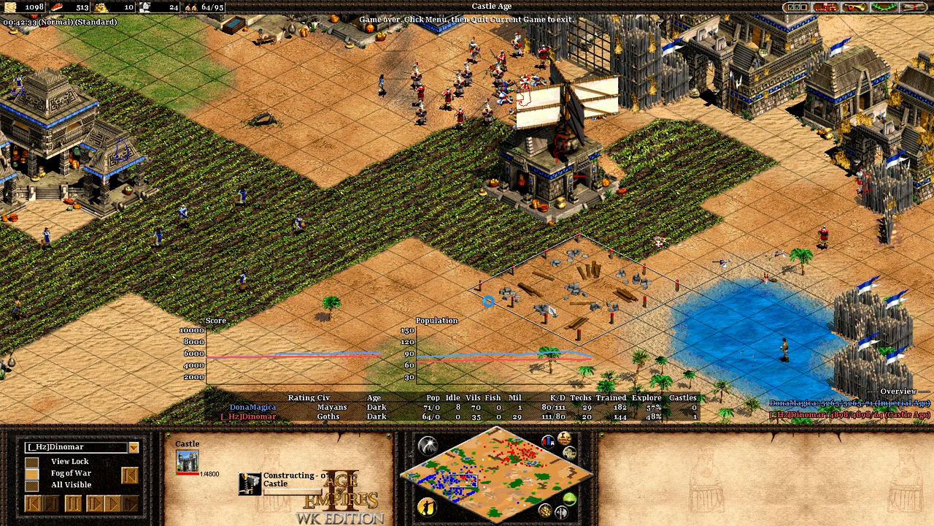
{"action": "scroll", "scroll_direction": "up", "scroll_amount": 3}
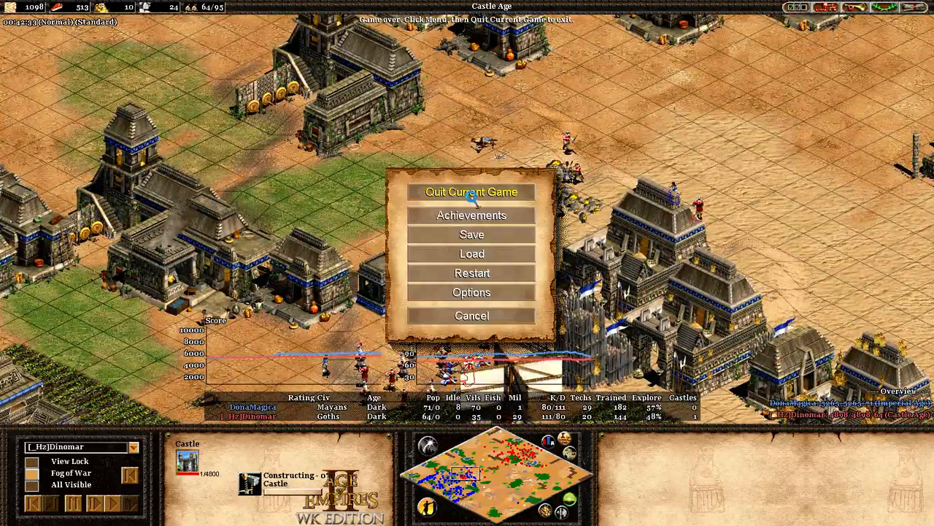
{"action": "left_click", "coordinate": [472, 192]}
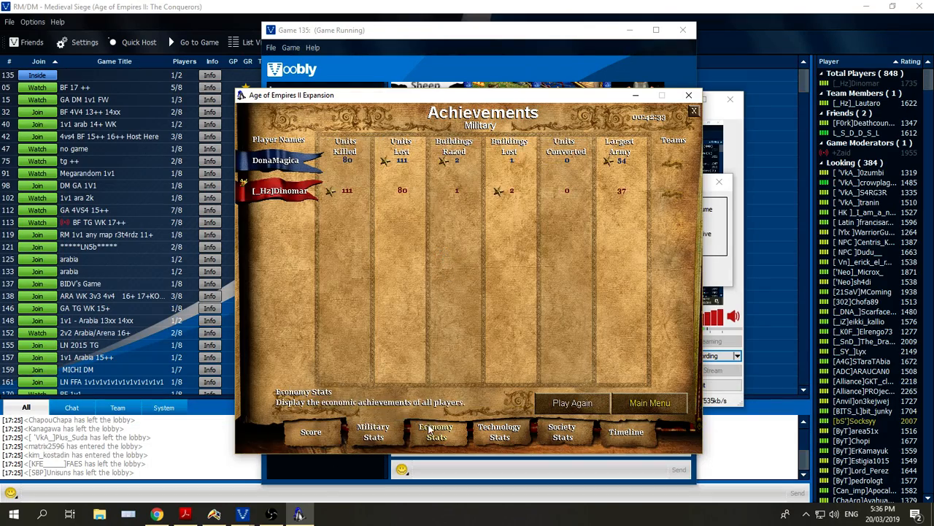
Step: Cycle through Technology, Military, Economy and Technology tabs, ending on Society stats
{"action": "left_click", "coordinate": [500, 431]}
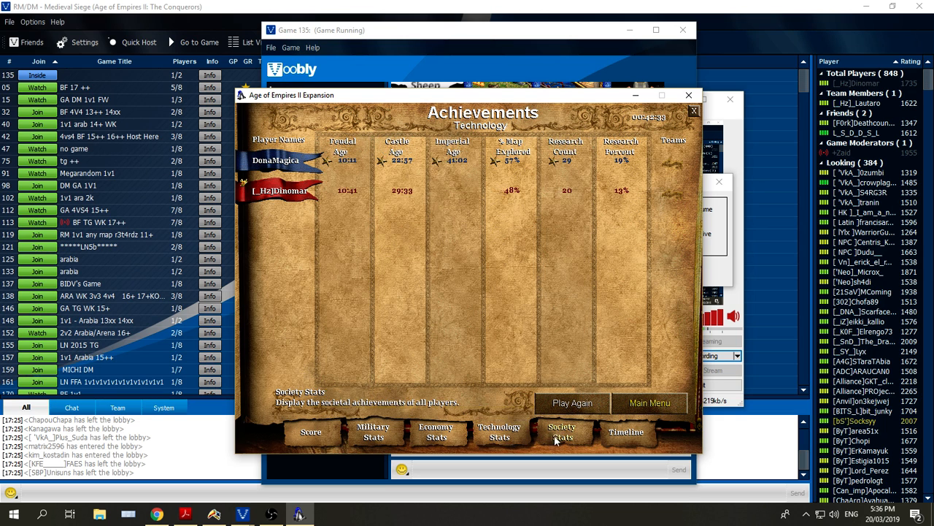
{"action": "left_click", "coordinate": [374, 430]}
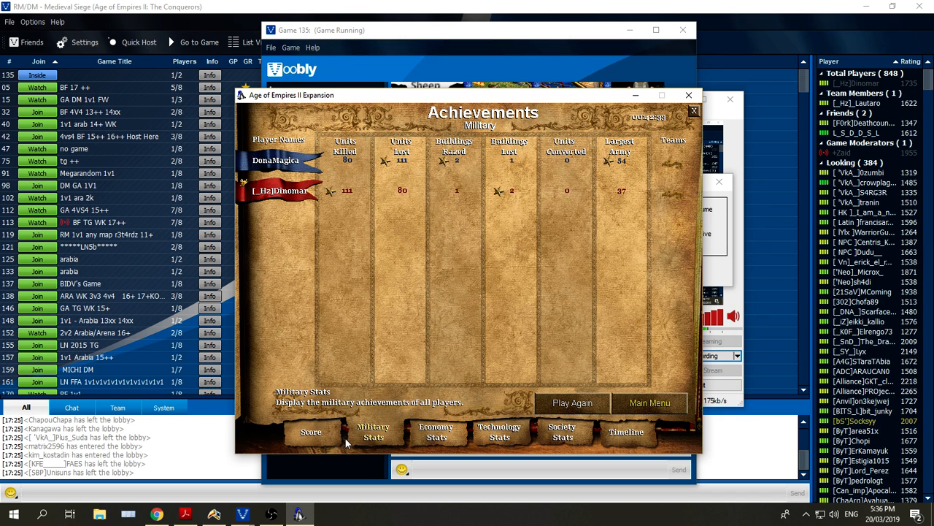
{"action": "left_click", "coordinate": [436, 430]}
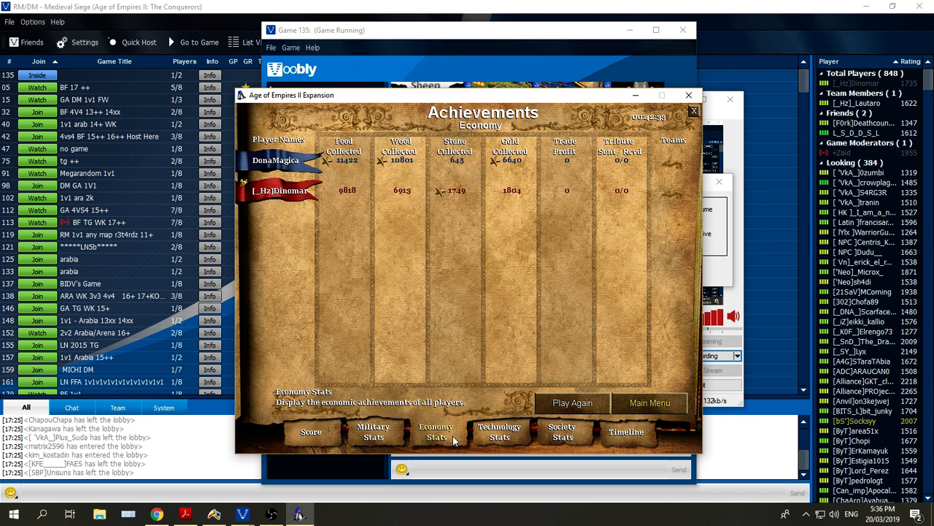
{"action": "mouse_move", "coordinate": [397, 179]}
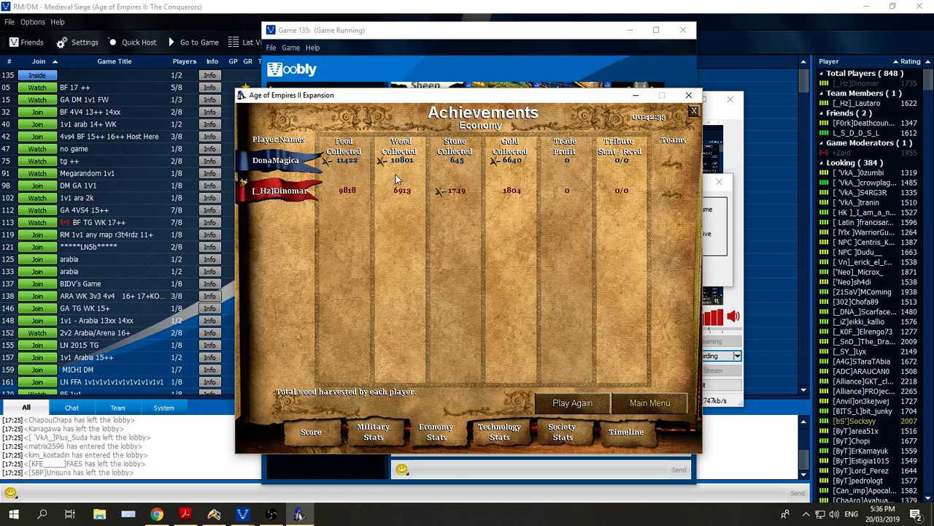
{"action": "mouse_move", "coordinate": [480, 489]}
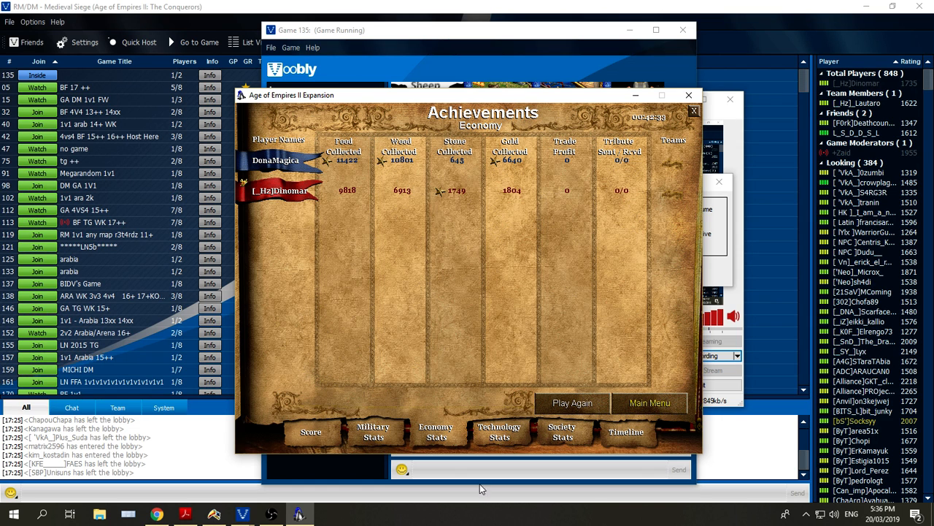
{"action": "left_click", "coordinate": [500, 431]}
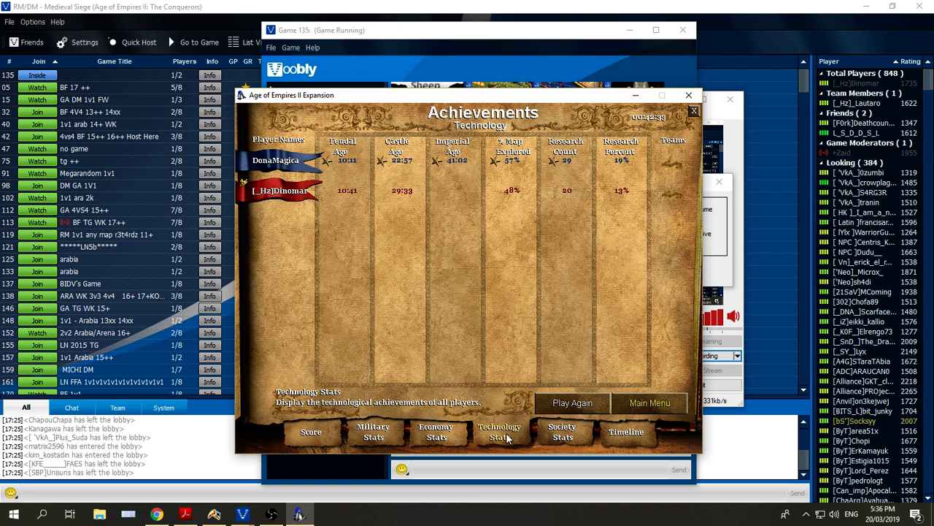
{"action": "left_click", "coordinate": [563, 432]}
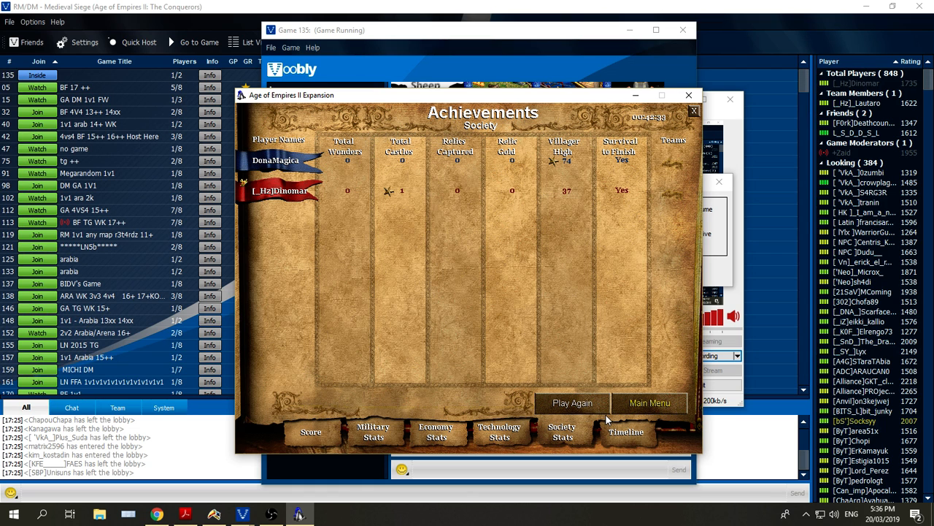
{"action": "mouse_move", "coordinate": [619, 412]}
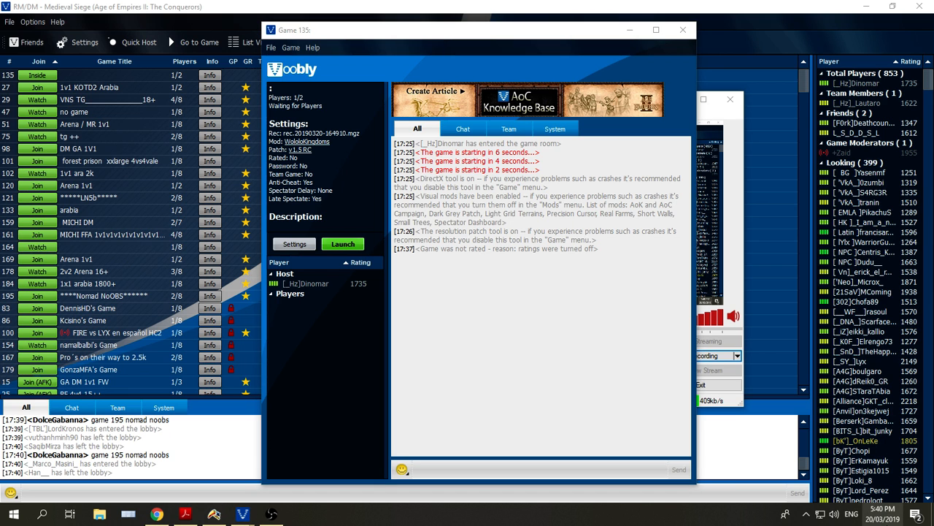
{"action": "left_click", "coordinate": [883, 514]}
{"action": "type", "text": "2"}
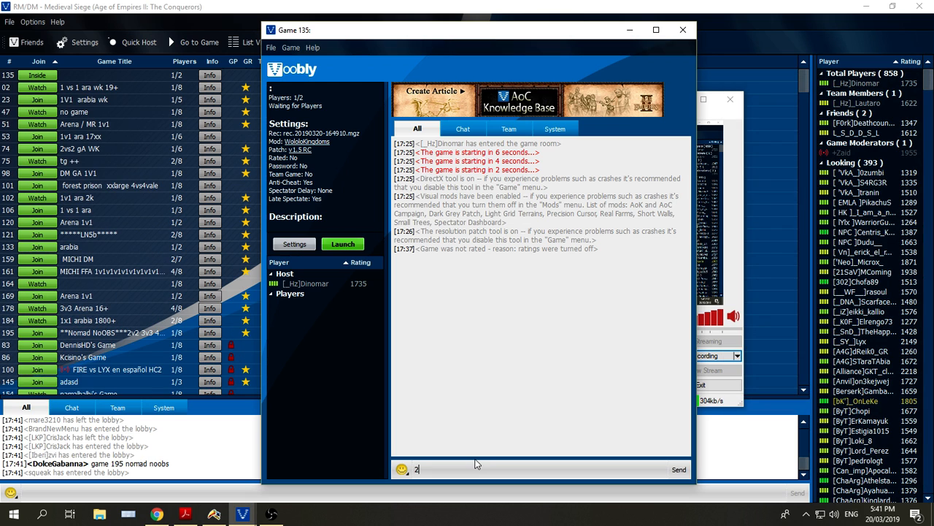
Step: Type '12:00 Pm > 2: pm study > 2;00 to 2:25 break' into the chat box
{"action": "type", "text": "1"}
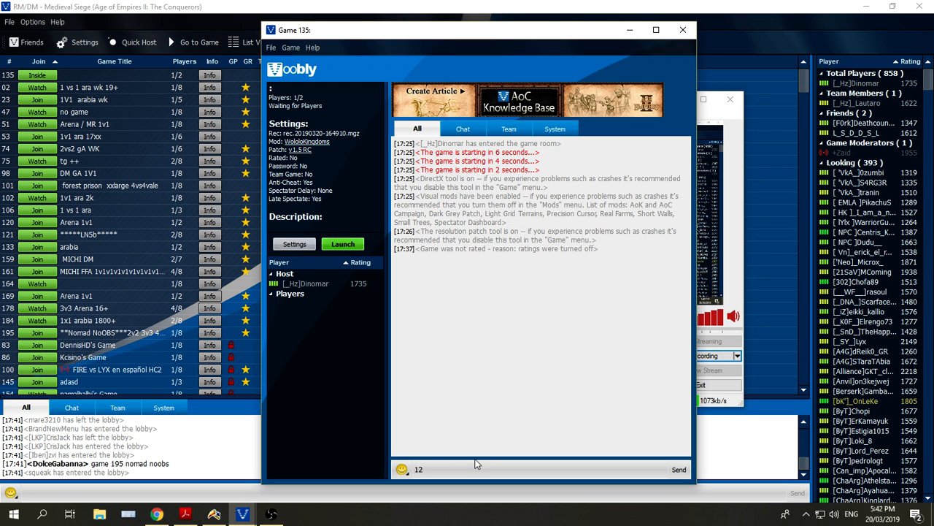
{"action": "type", "text": ":00 Pm"}
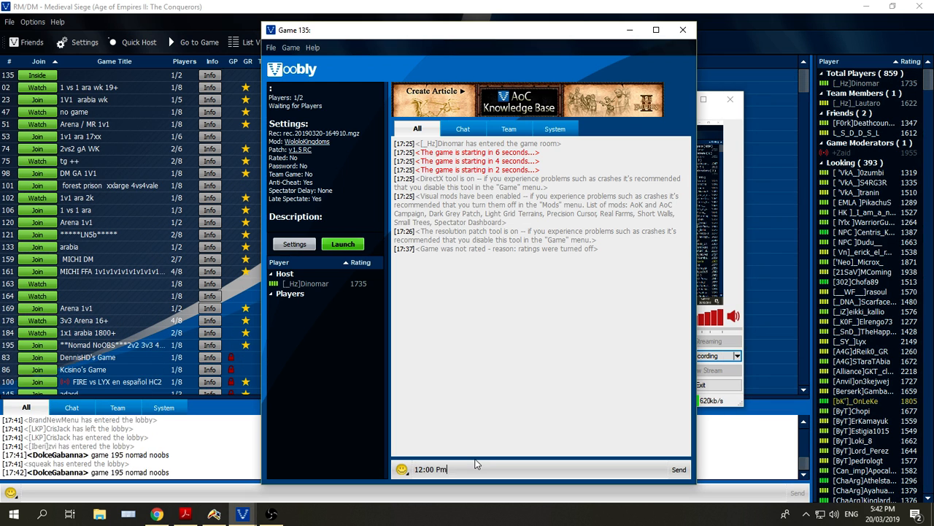
{"action": "type", "text": "> 2: pm St"}
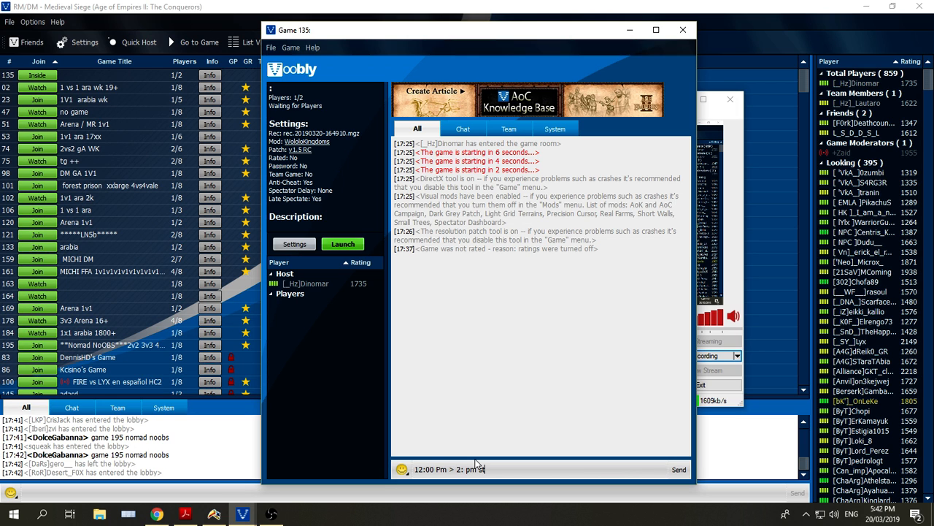
{"action": "type", "text": "study > 2:00 to 2:25 break"}
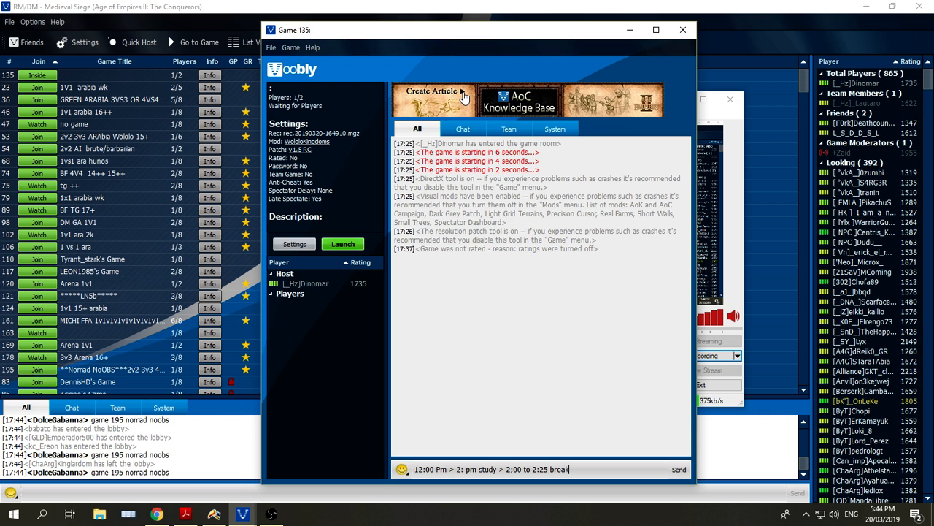
{"action": "mouse_move", "coordinate": [624, 173]}
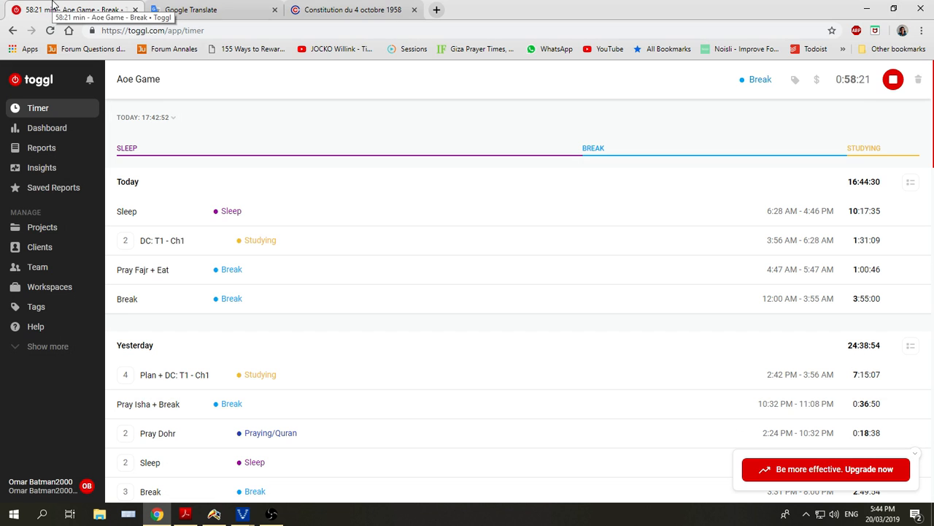
{"action": "mouse_move", "coordinate": [212, 10]}
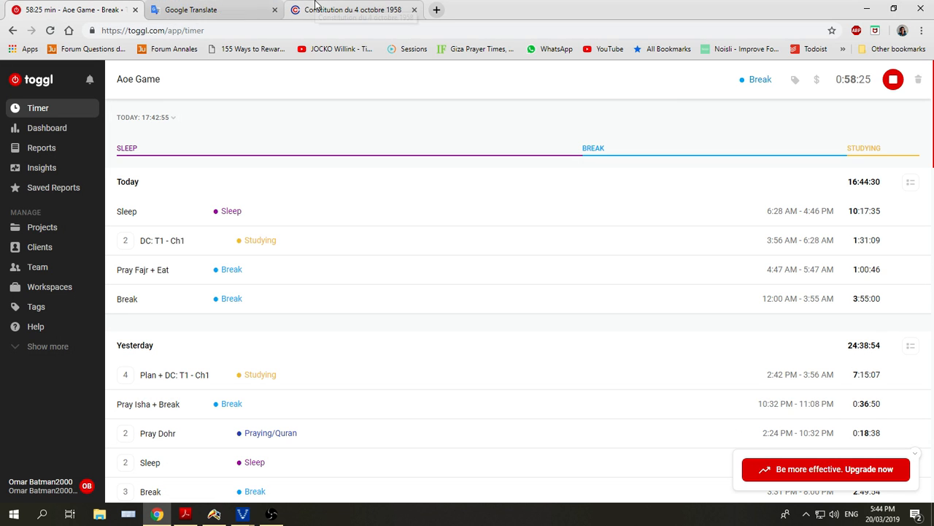
{"action": "mouse_move", "coordinate": [249, 403]}
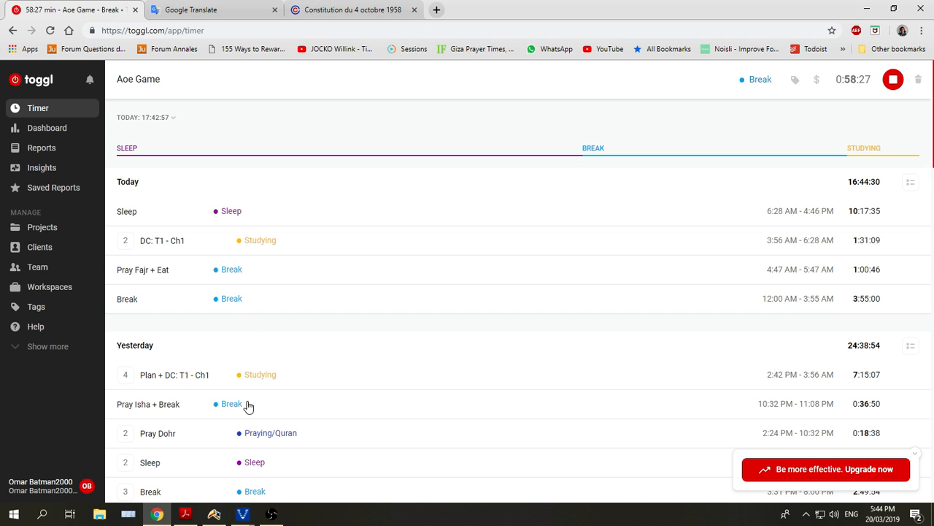
{"action": "mouse_move", "coordinate": [243, 513]}
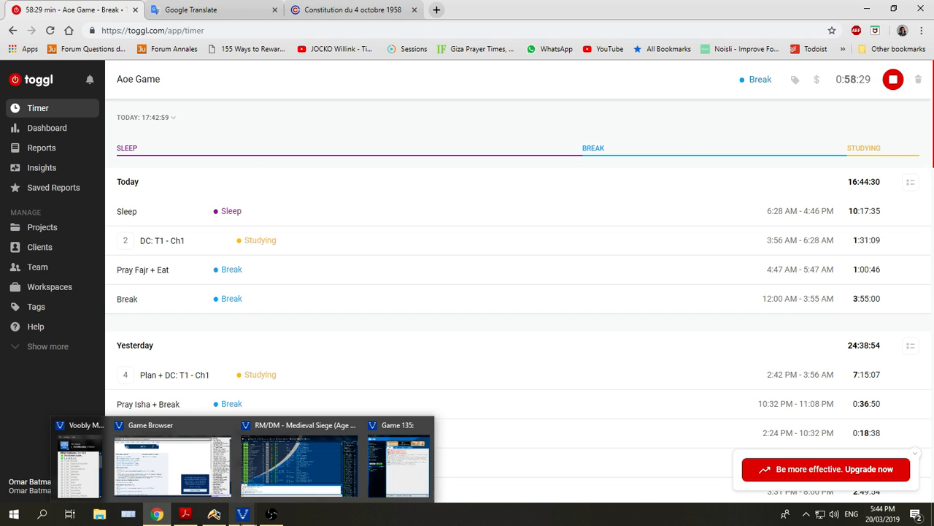
Step: Check the running 'Aoe Game' break timer, then restore the Voobly game room
{"action": "left_click", "coordinate": [398, 464]}
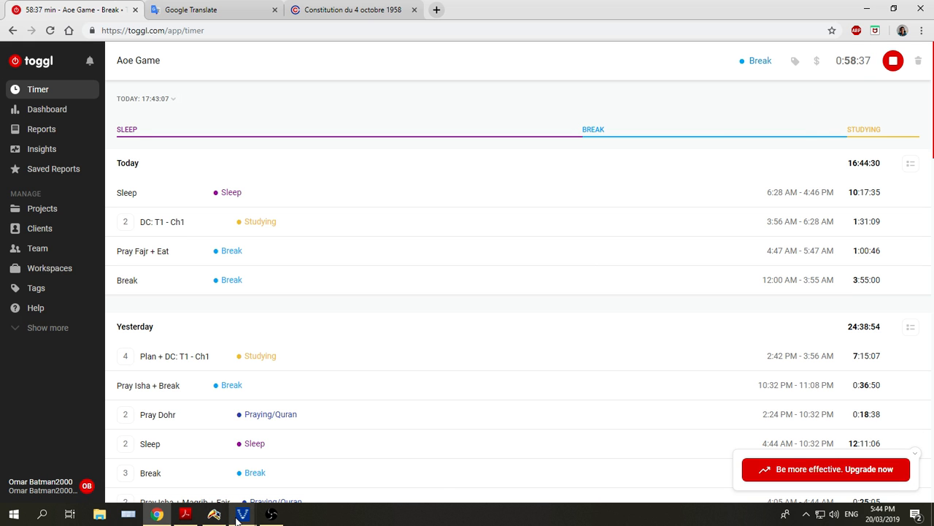
{"action": "left_click", "coordinate": [243, 514]}
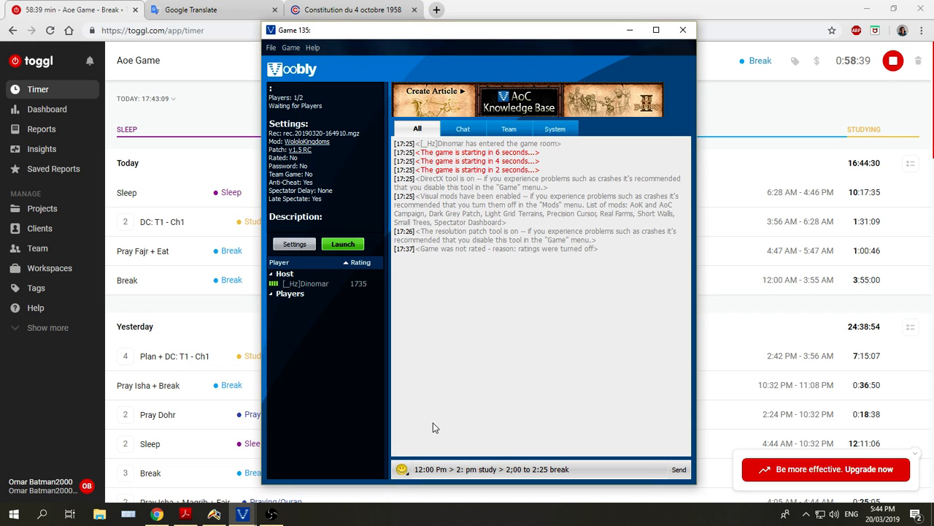